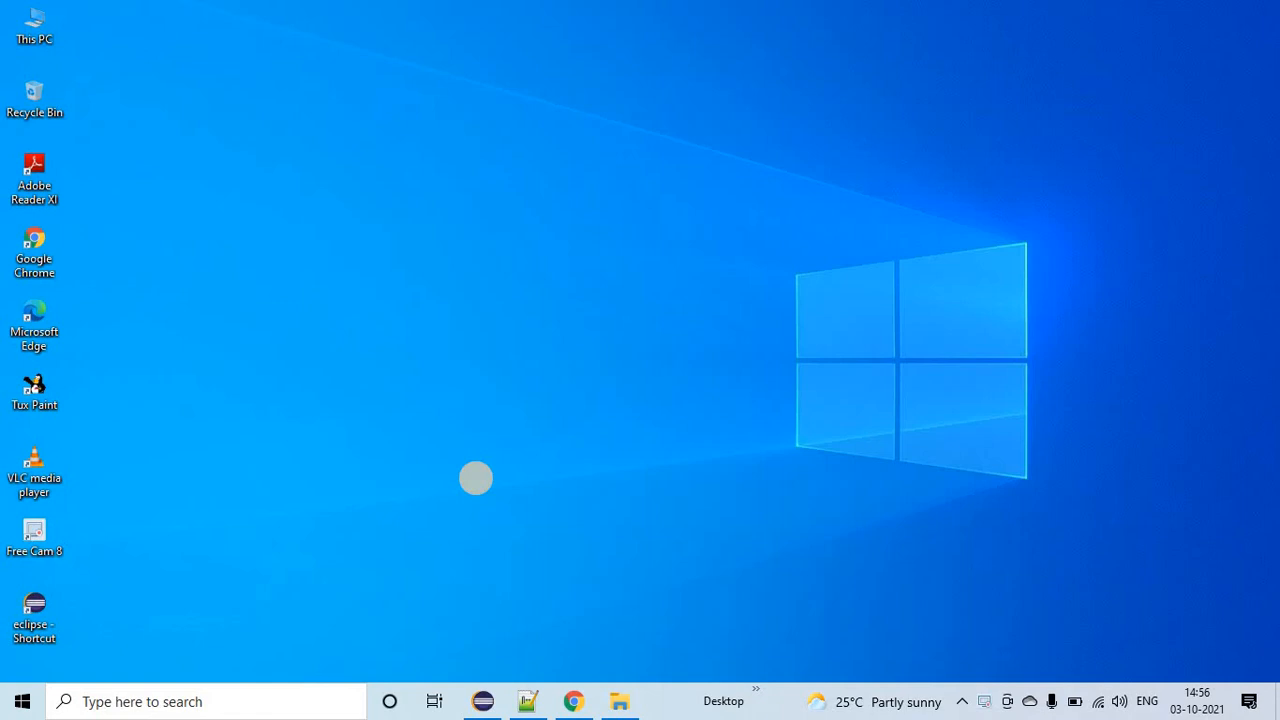
pyautogui.moveTo(477, 485)
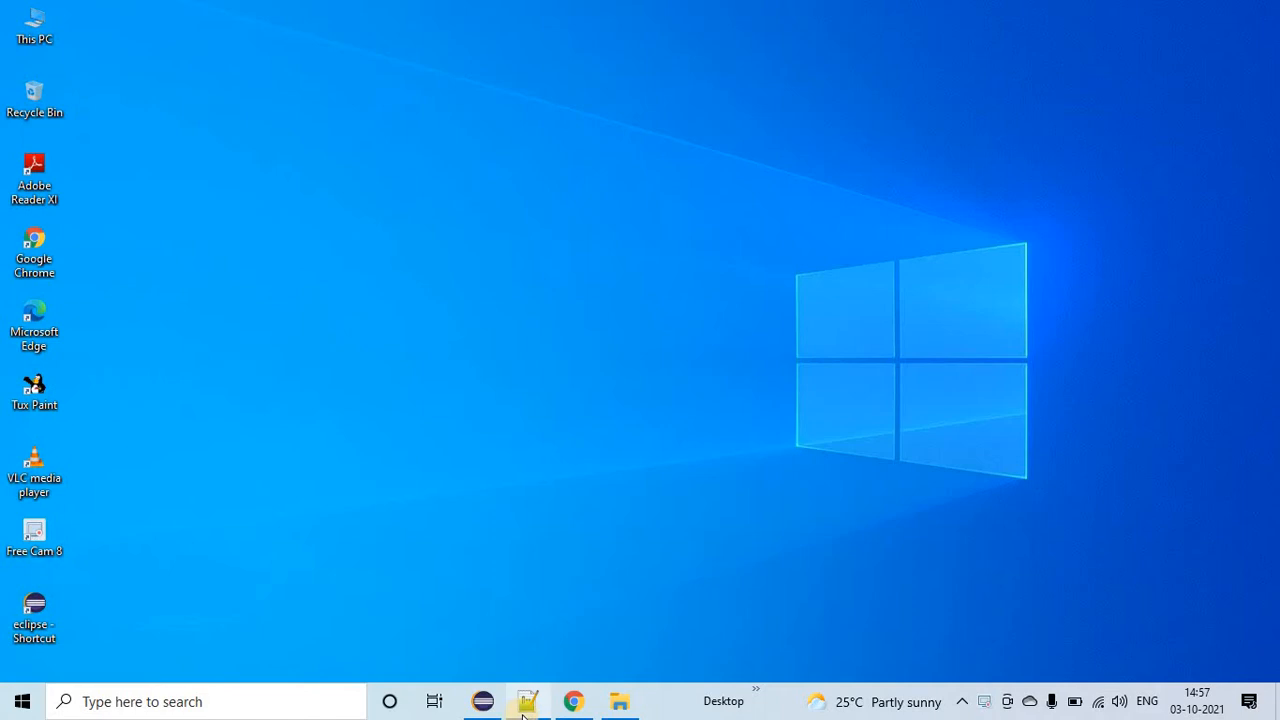
# - Bring Notepad++ forward to show the new 1 cheat sheet of shortcuts
pyautogui.click(525, 701)
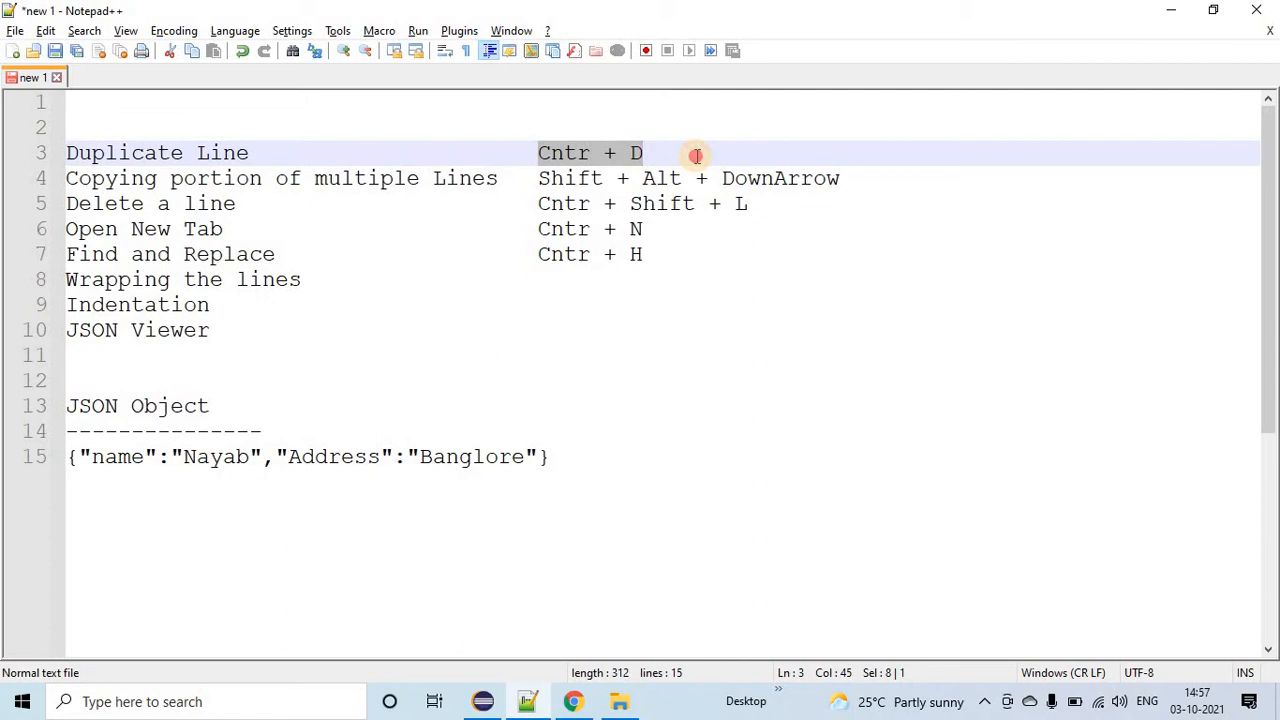
# - Create a new tab holding 'Hello, All' duplicated to about 25 lines
pyautogui.press('ctrl+n')
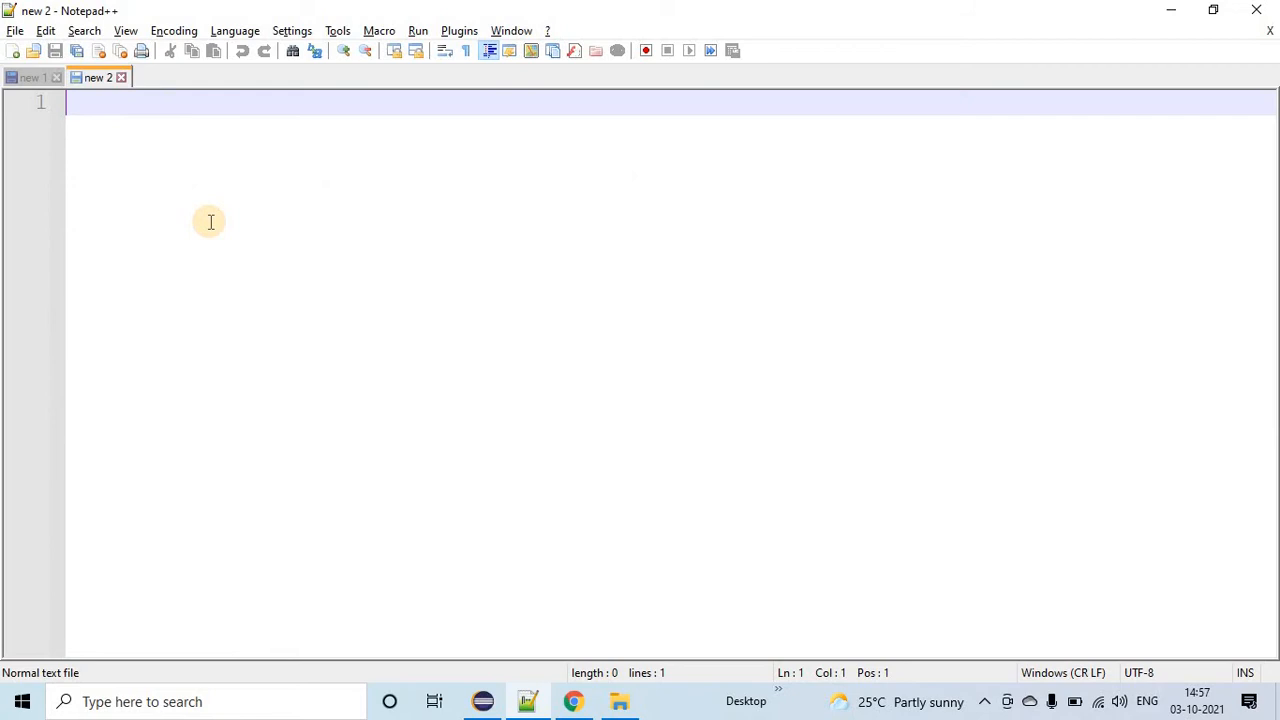
pyautogui.write('Hello, All')
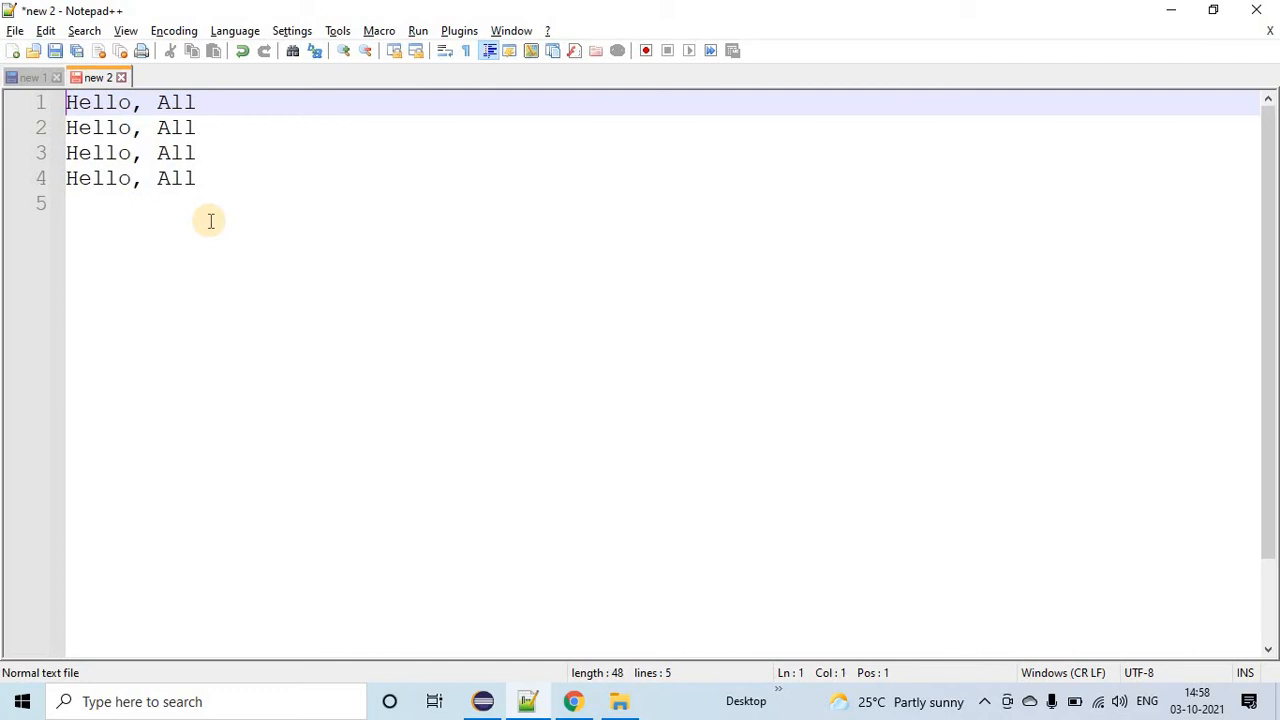
pyautogui.press('ctrl+a')
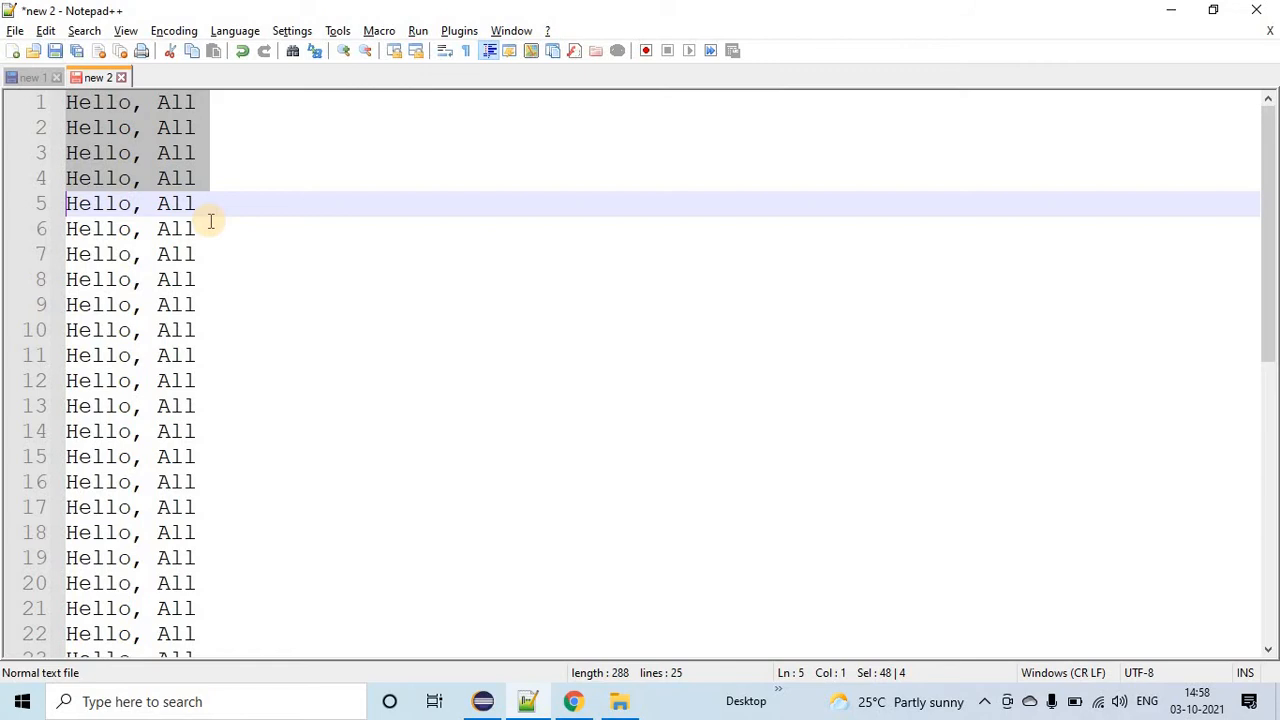
# - Switch back to the new 1 tab with the unchanged shortcuts note
pyautogui.click(33, 77)
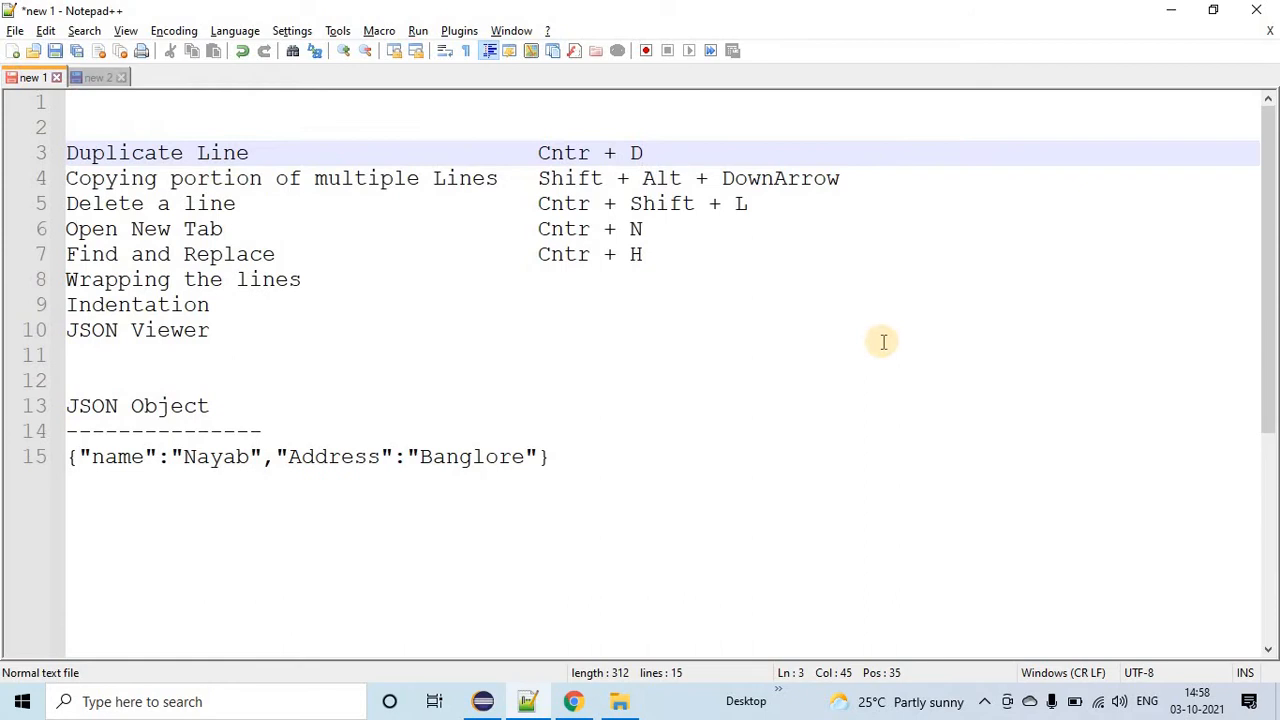
pyautogui.moveTo(541, 153)
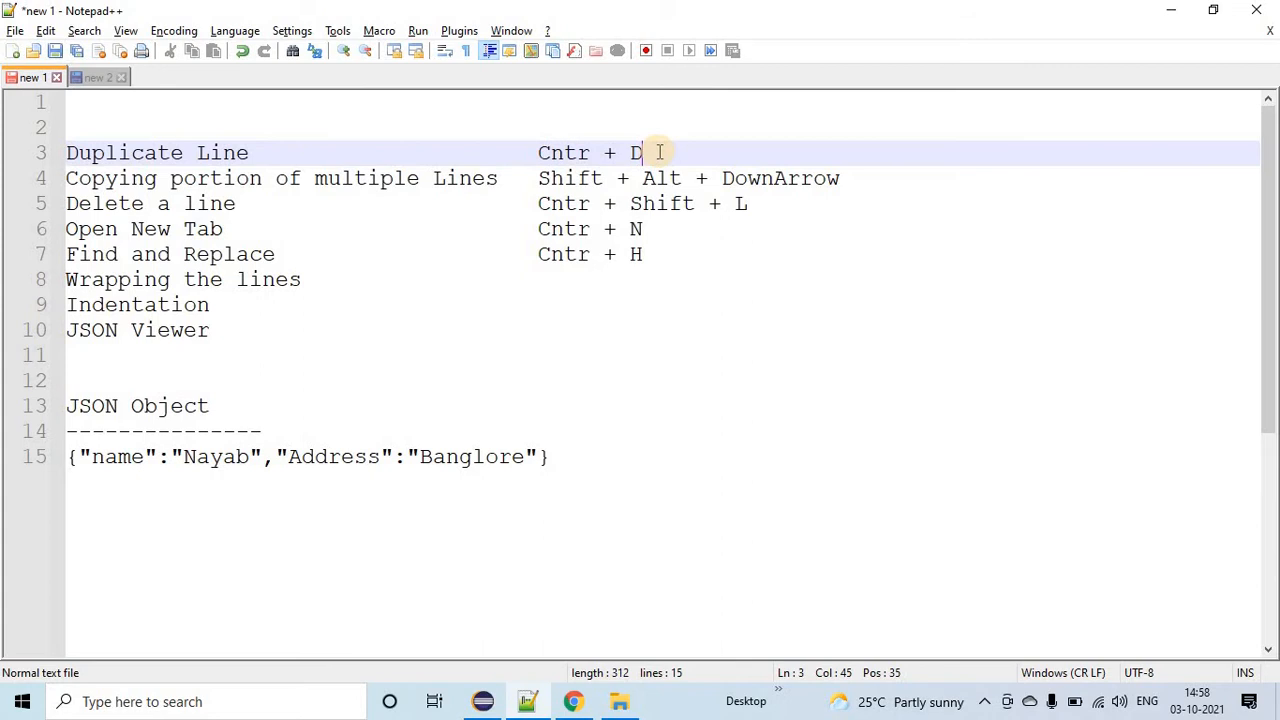
pyautogui.moveTo(150, 237)
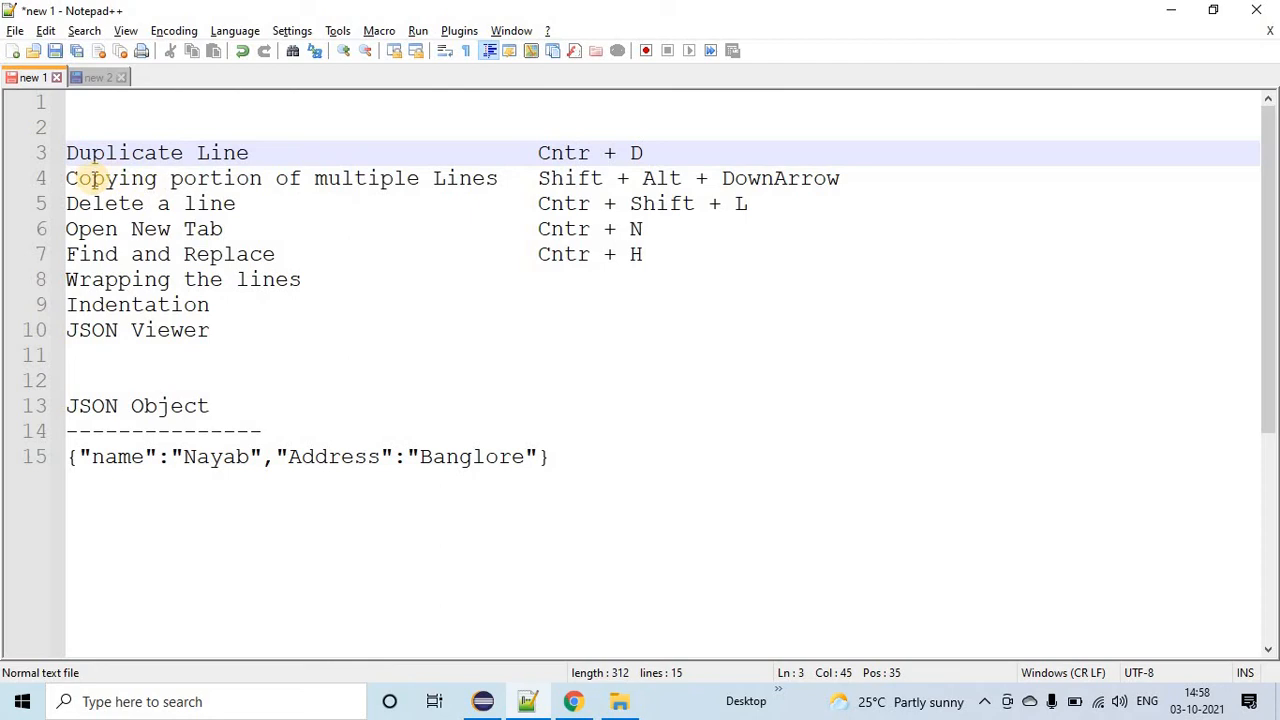
# - Fill new 2 with 'Age , 11' to 'Age , 16', select 11, and return to new 1
pyautogui.click(95, 77)
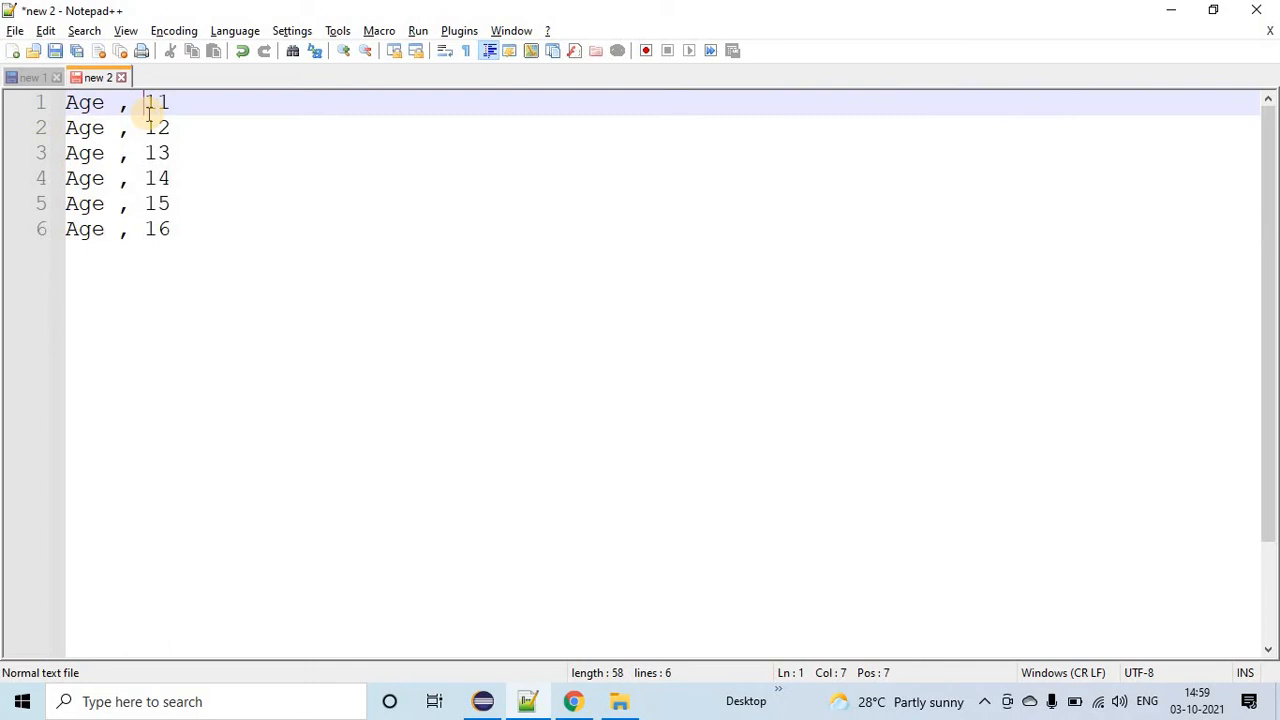
pyautogui.moveTo(144, 102); pyautogui.dragTo(170, 102)
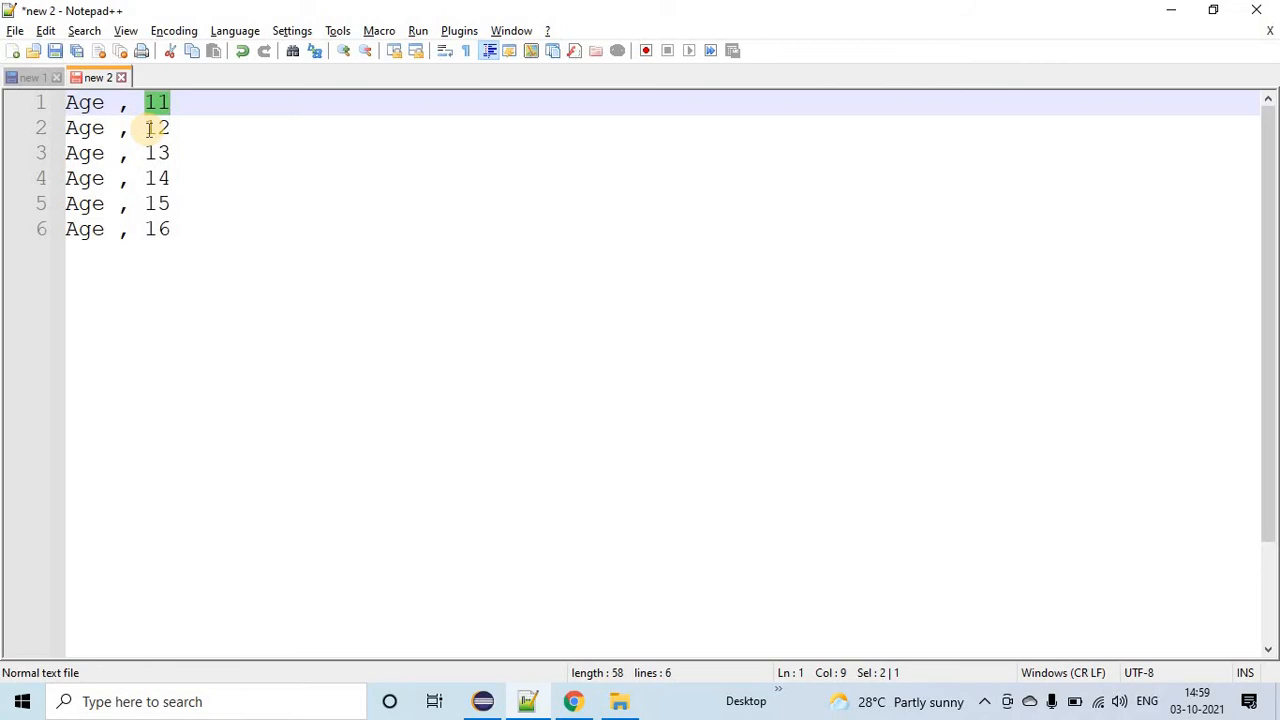
pyautogui.click(28, 77)
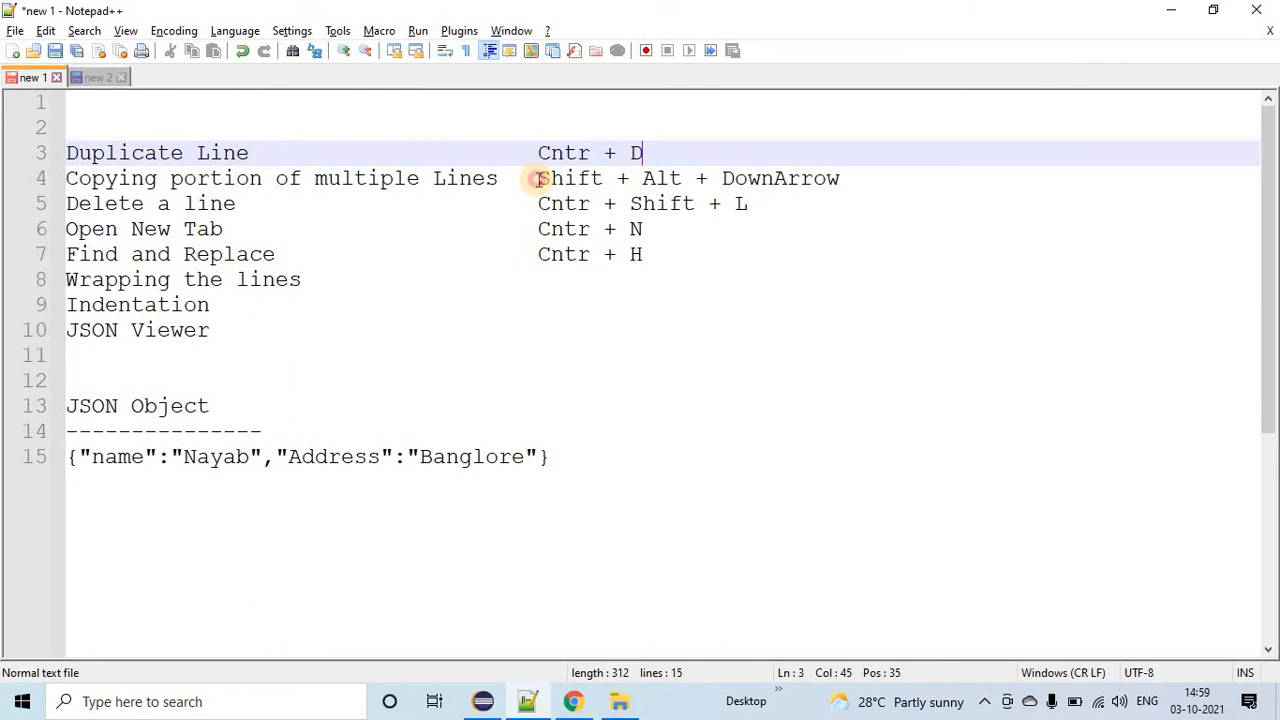
# - On new 2, column-copy the numbers 11–16 and paste them below the Age lines
pyautogui.click(97, 77)
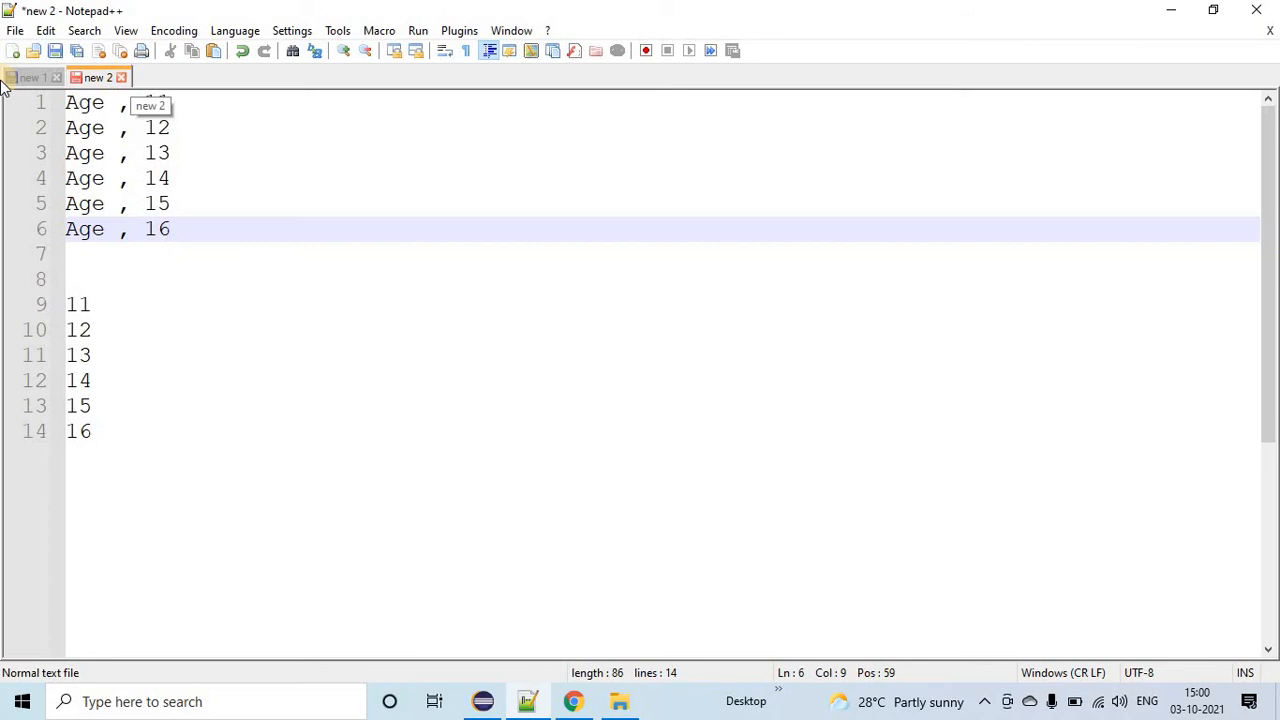
# - Clear every line from the new 2 tab, then return to the new 1 cheat sheet
pyautogui.click(30, 77)
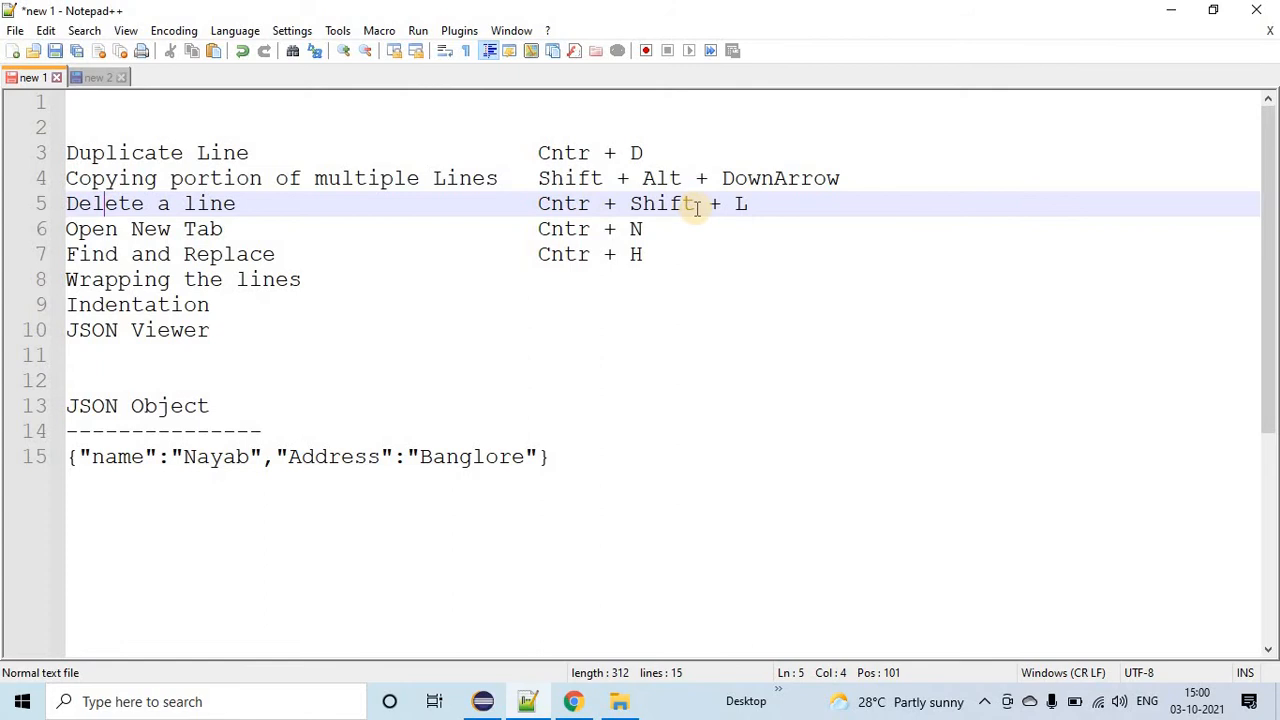
pyautogui.click(96, 77)
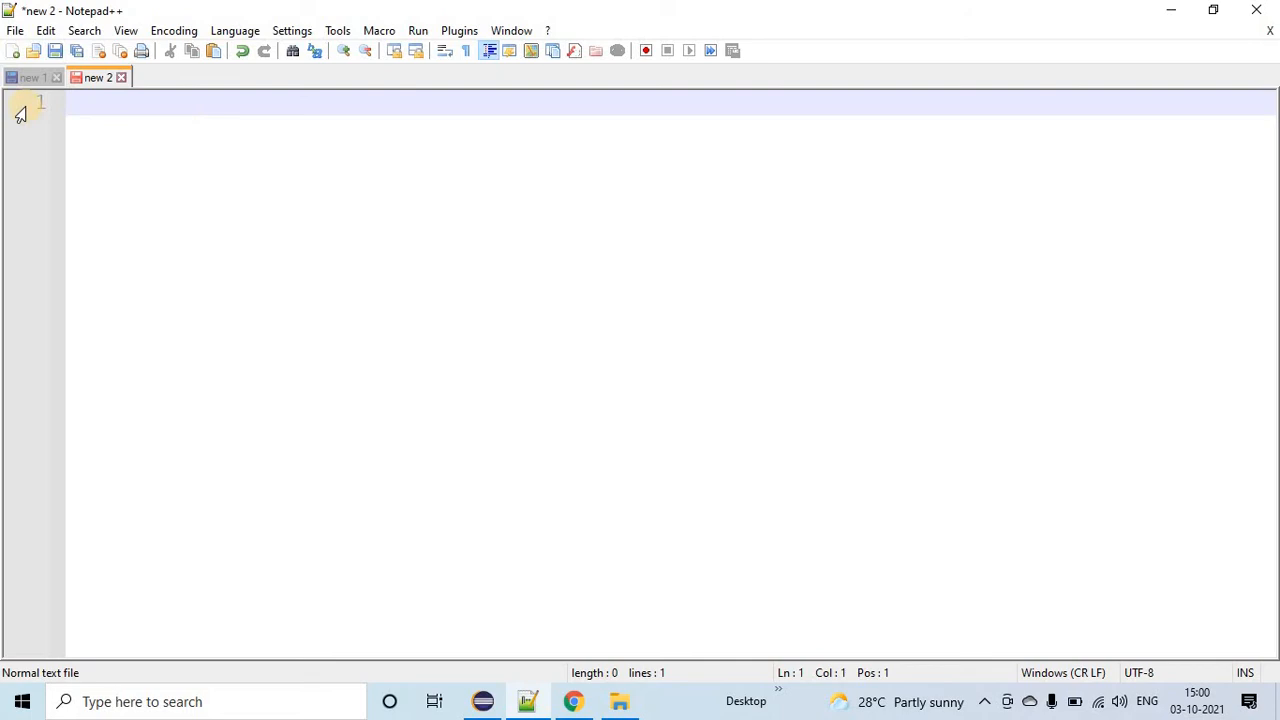
pyautogui.click(30, 77)
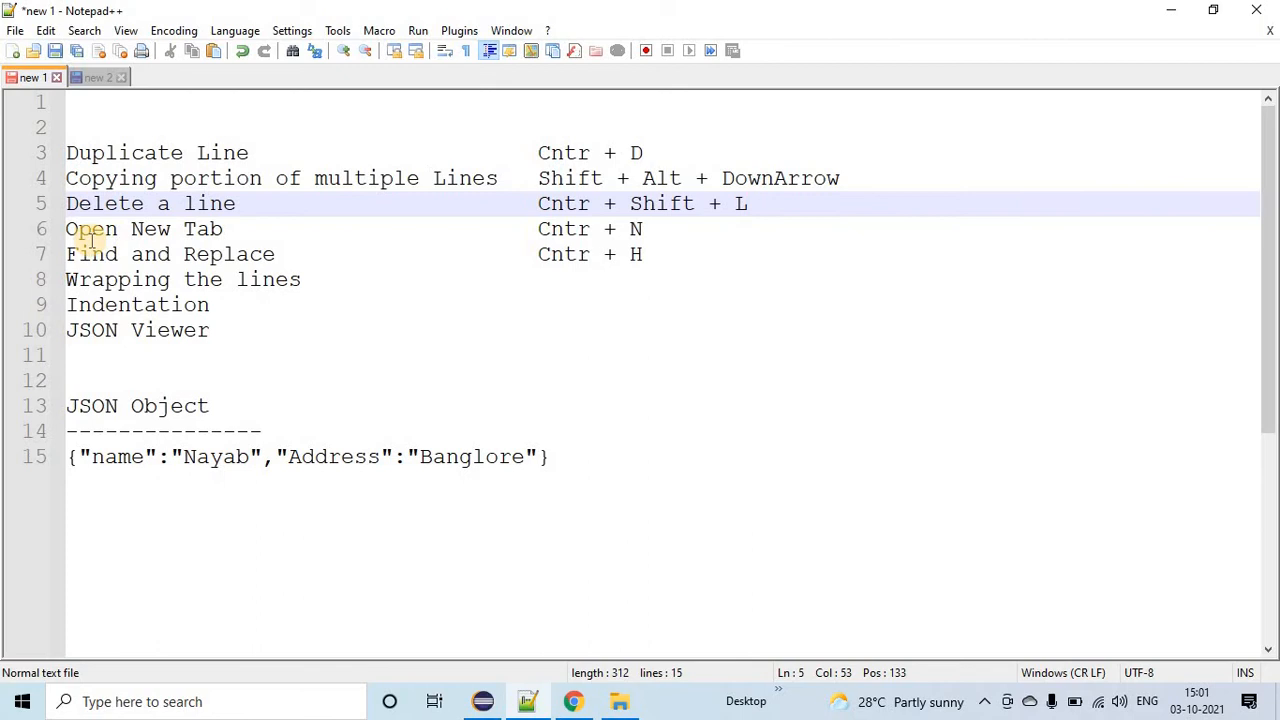
# - Replace 'abc' in the scratch text using Find and Replace, then return to new 1
pyautogui.doubleClick(90, 229)
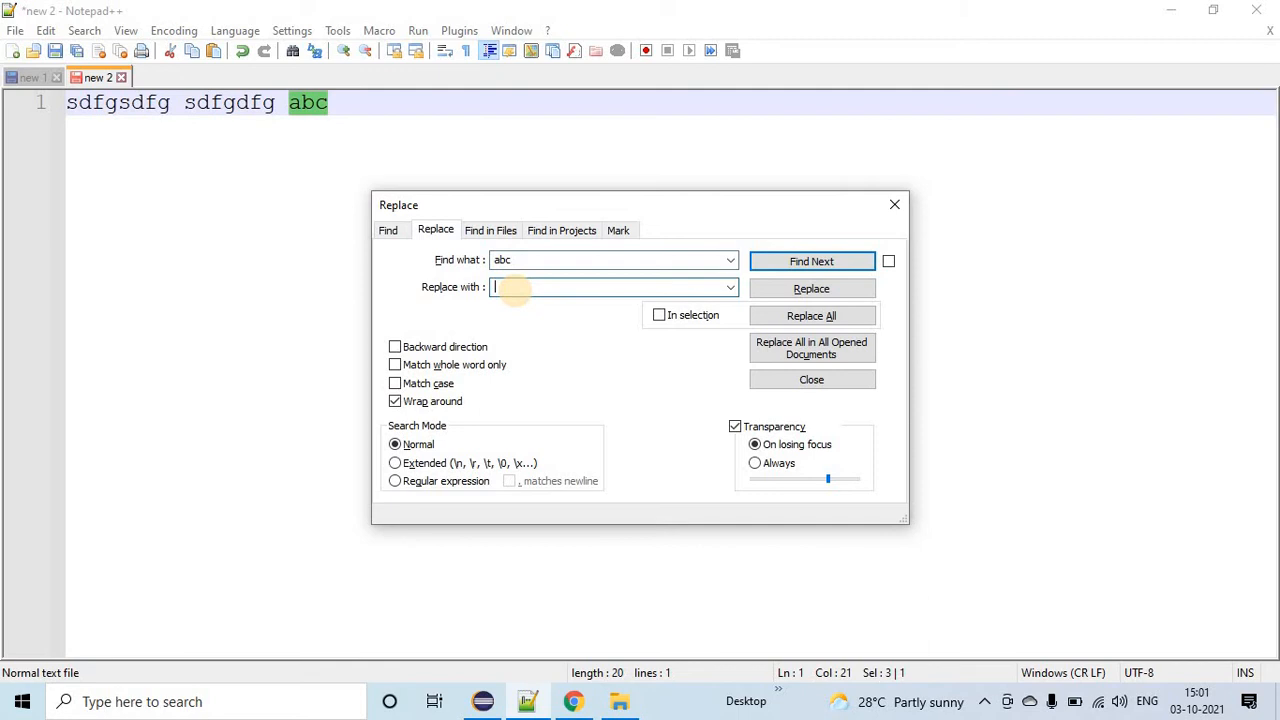
pyautogui.click(30, 76)
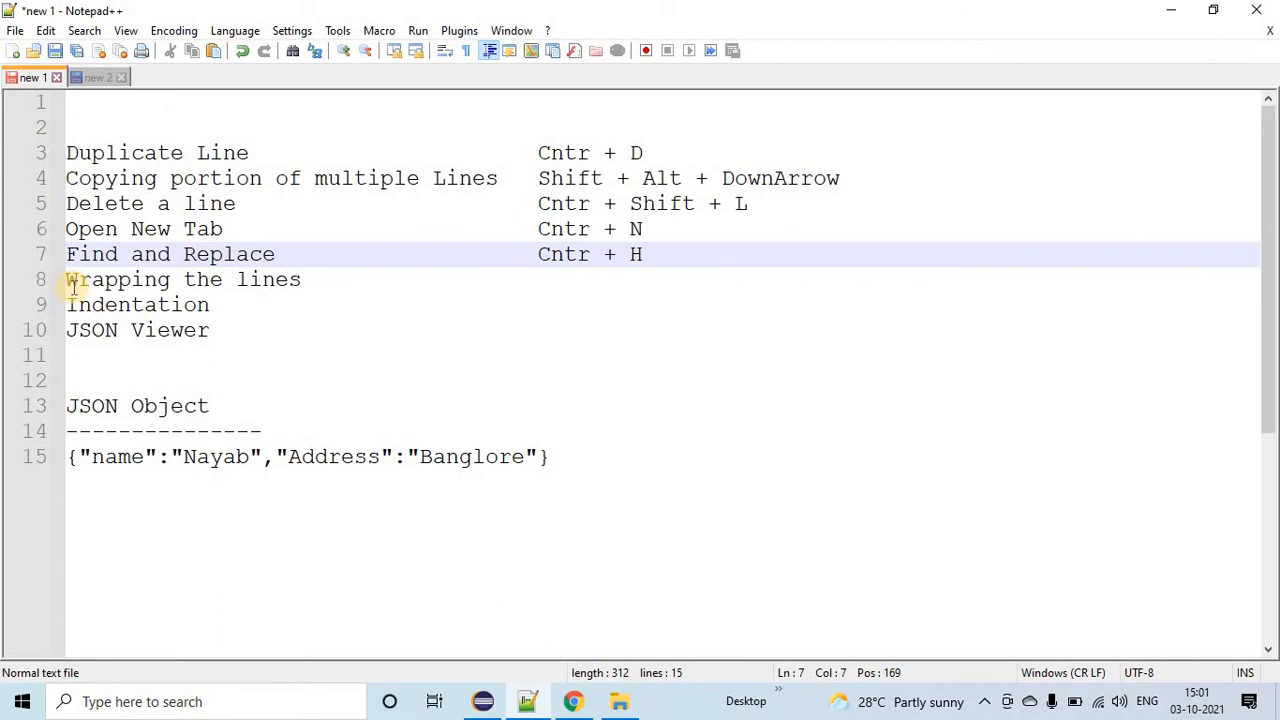
# - Turn on Word wrap so the long 'xyz' line on new 2 wraps
pyautogui.click(92, 77)
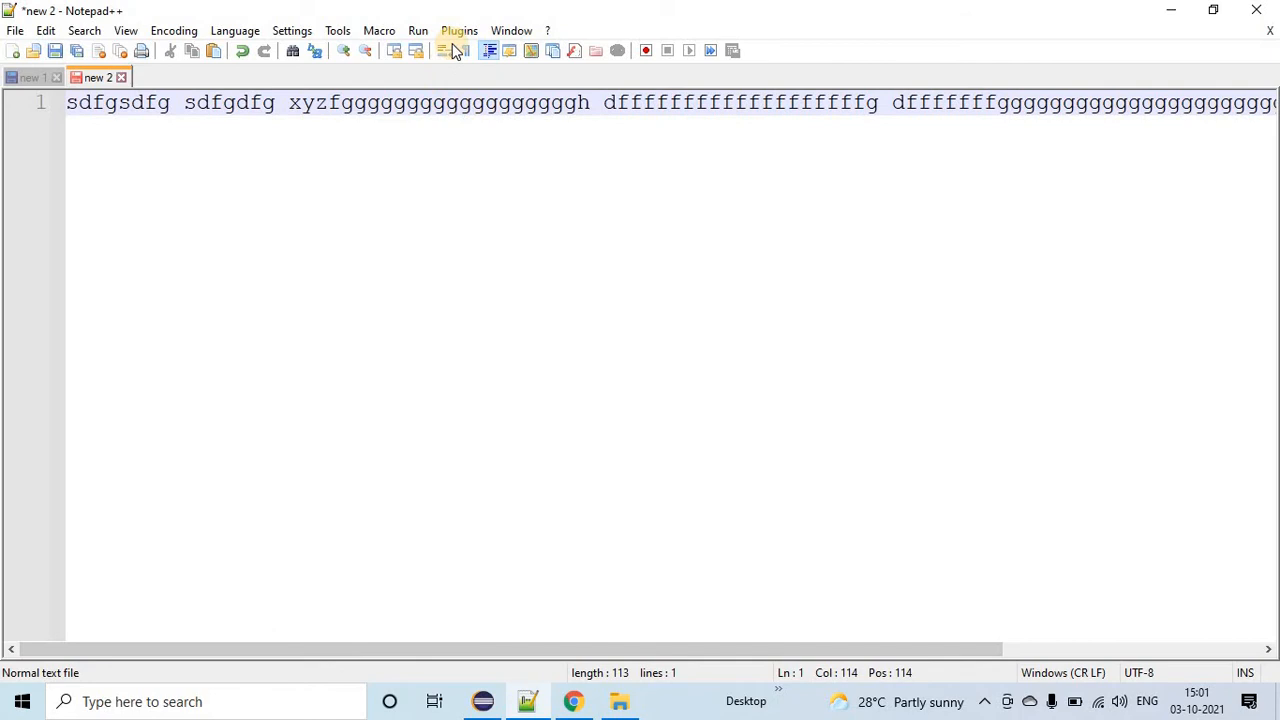
pyautogui.moveTo(443, 50)
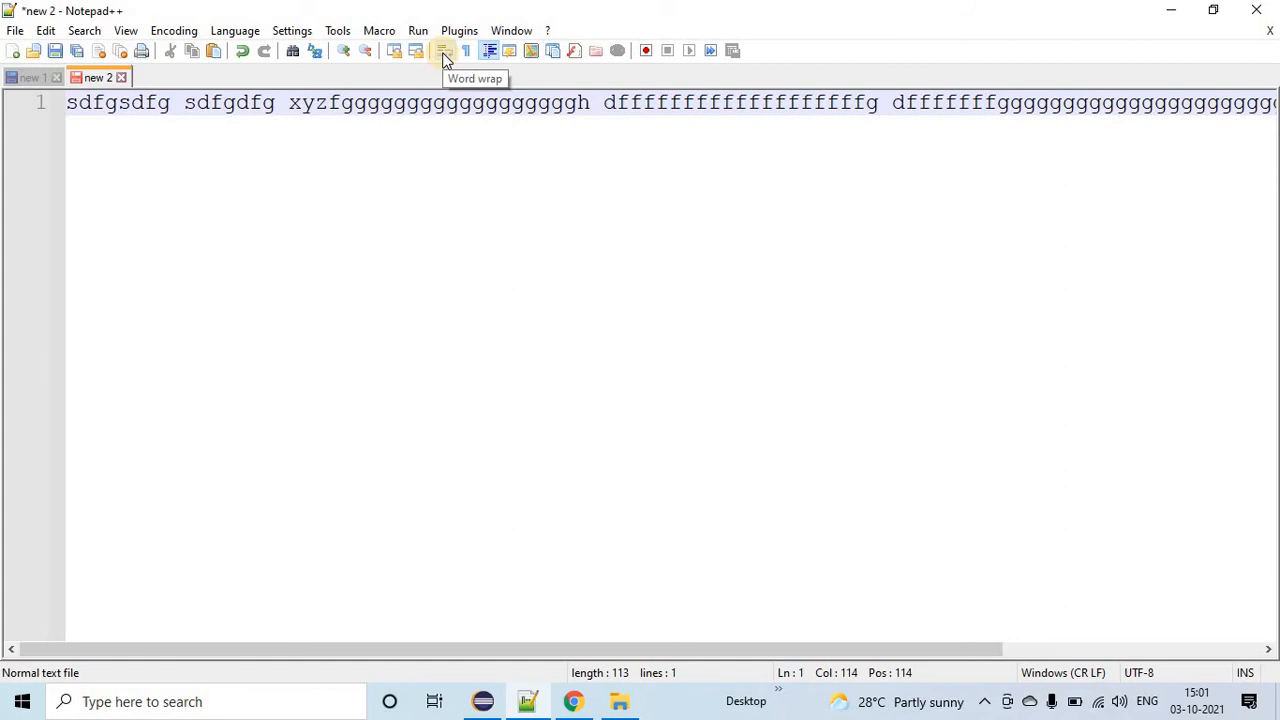
pyautogui.click(444, 50)
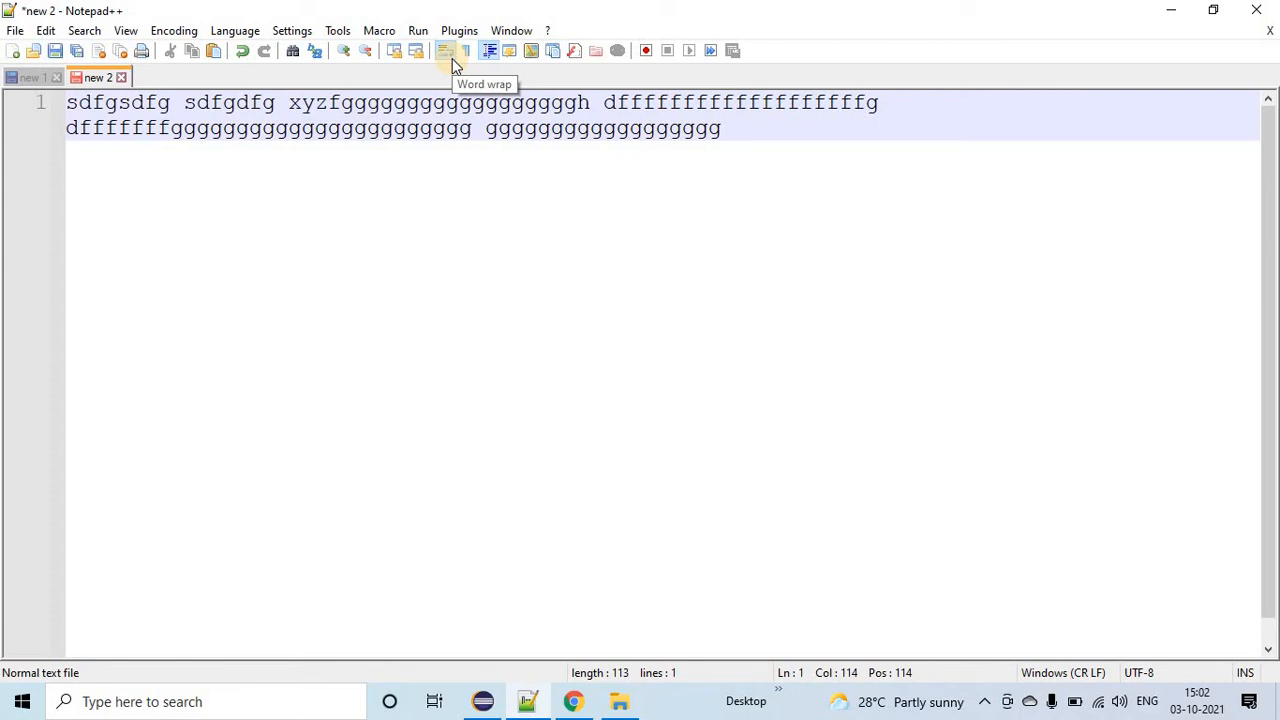
pyautogui.click(37, 76)
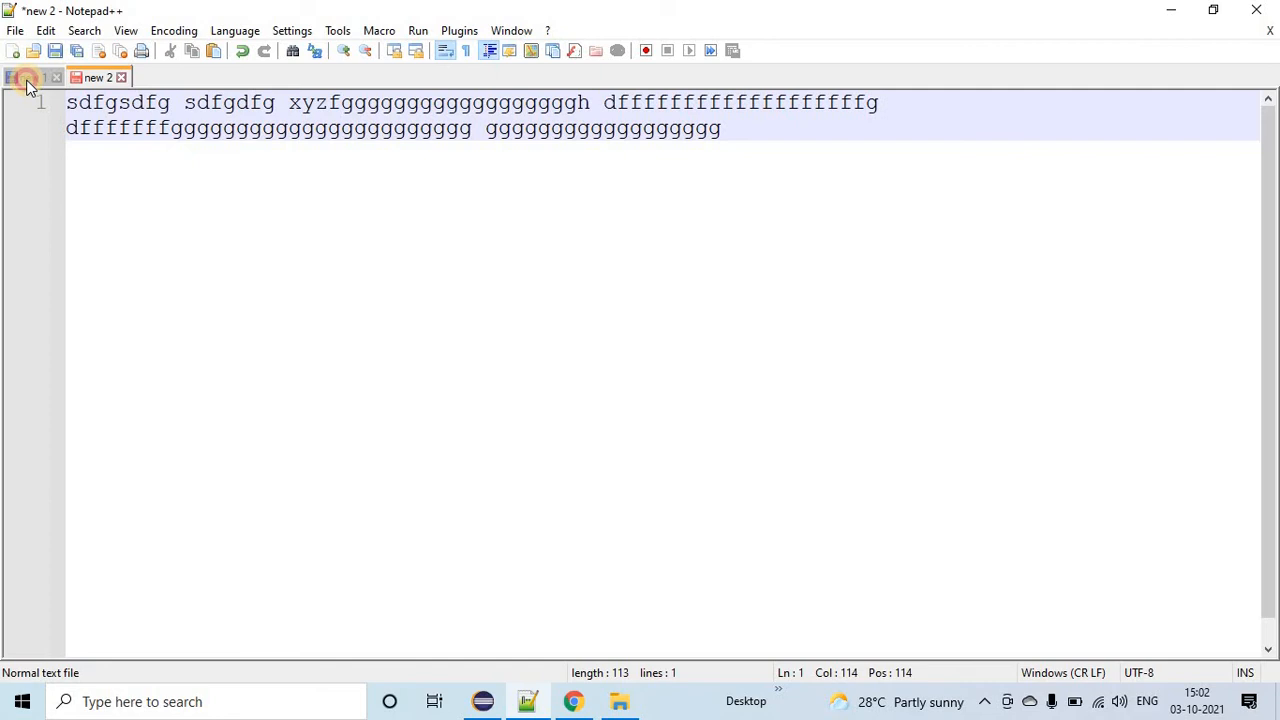
# - Check Indentation on new 1, clear the new 2 tab, and enable Show All Characters
pyautogui.click(30, 77)
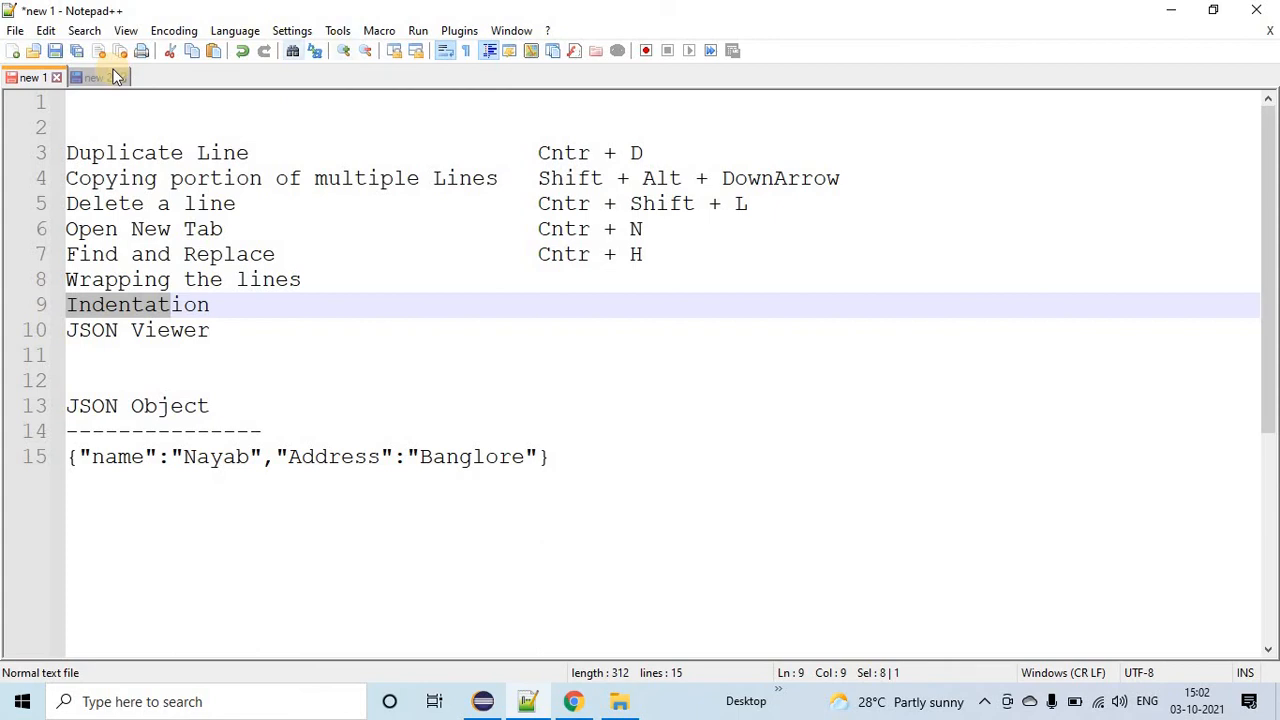
pyautogui.click(92, 77)
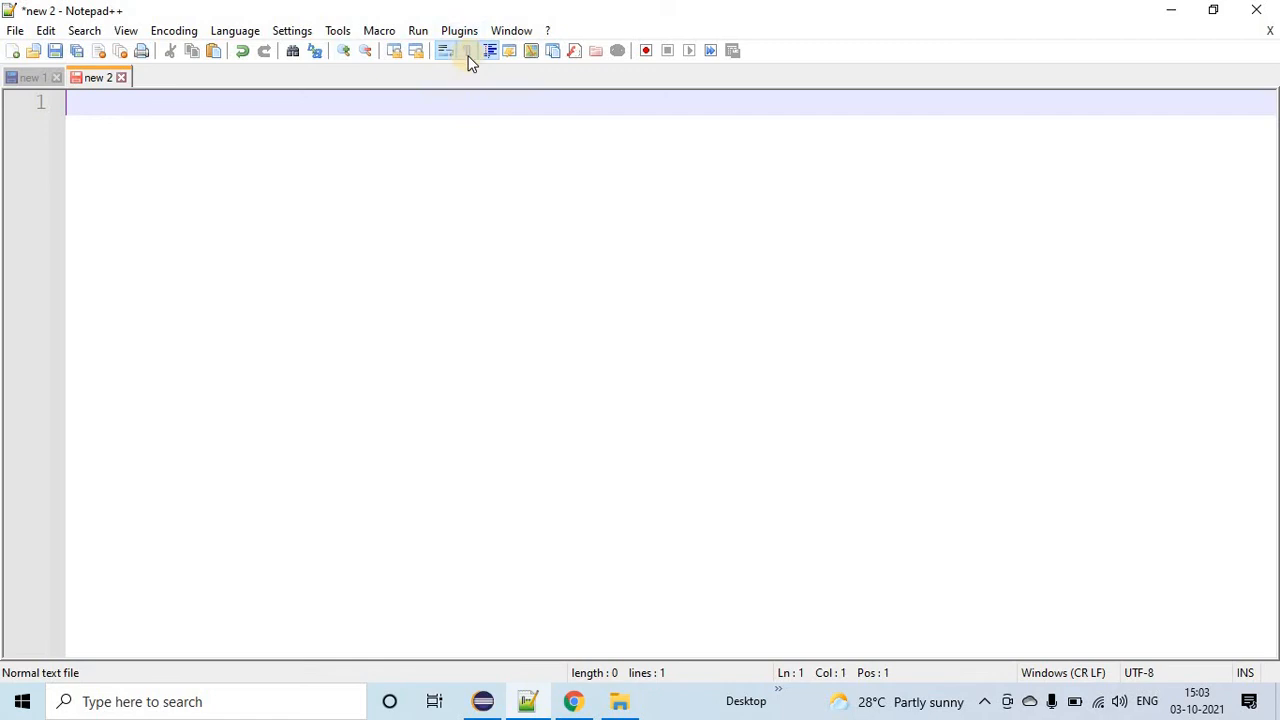
pyautogui.click(30, 76)
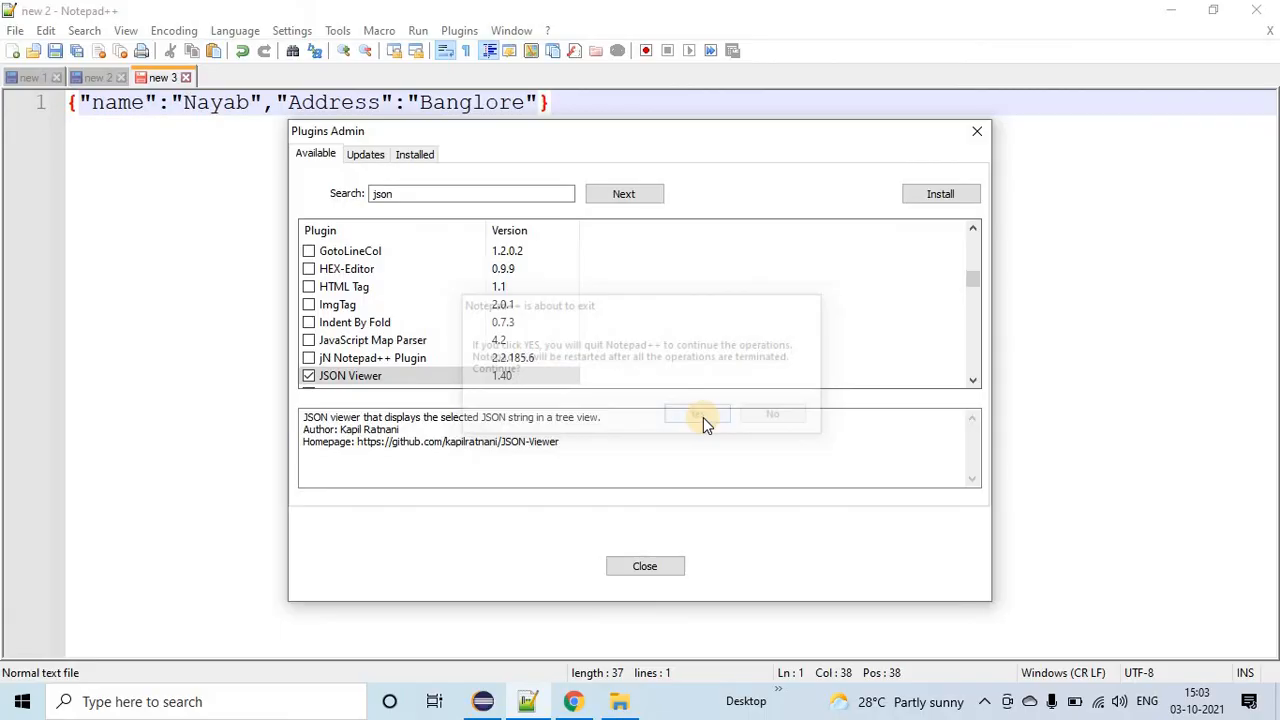
# - Accept the Notepad++ restart to finish installing the JSON Viewer plugin
pyautogui.click(697, 414)
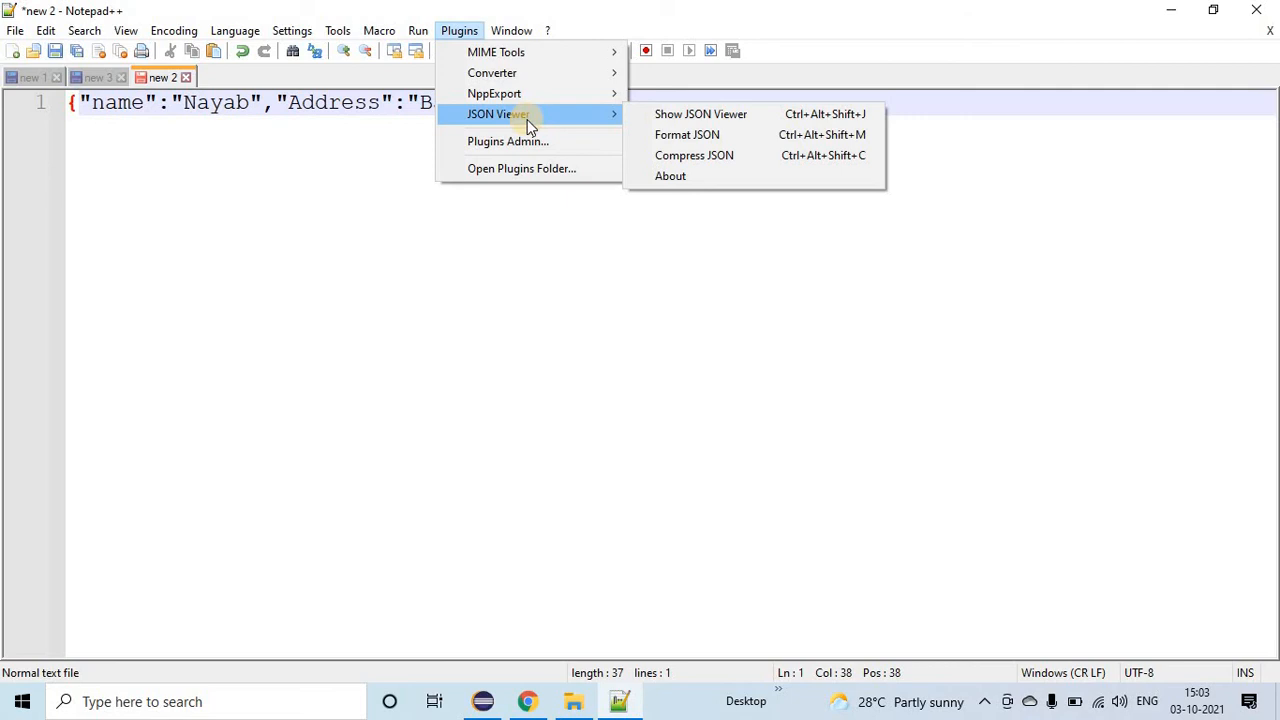
# - Format the JSON object with JSON Viewer and select the Address node in its tree
pyautogui.click(687, 134)
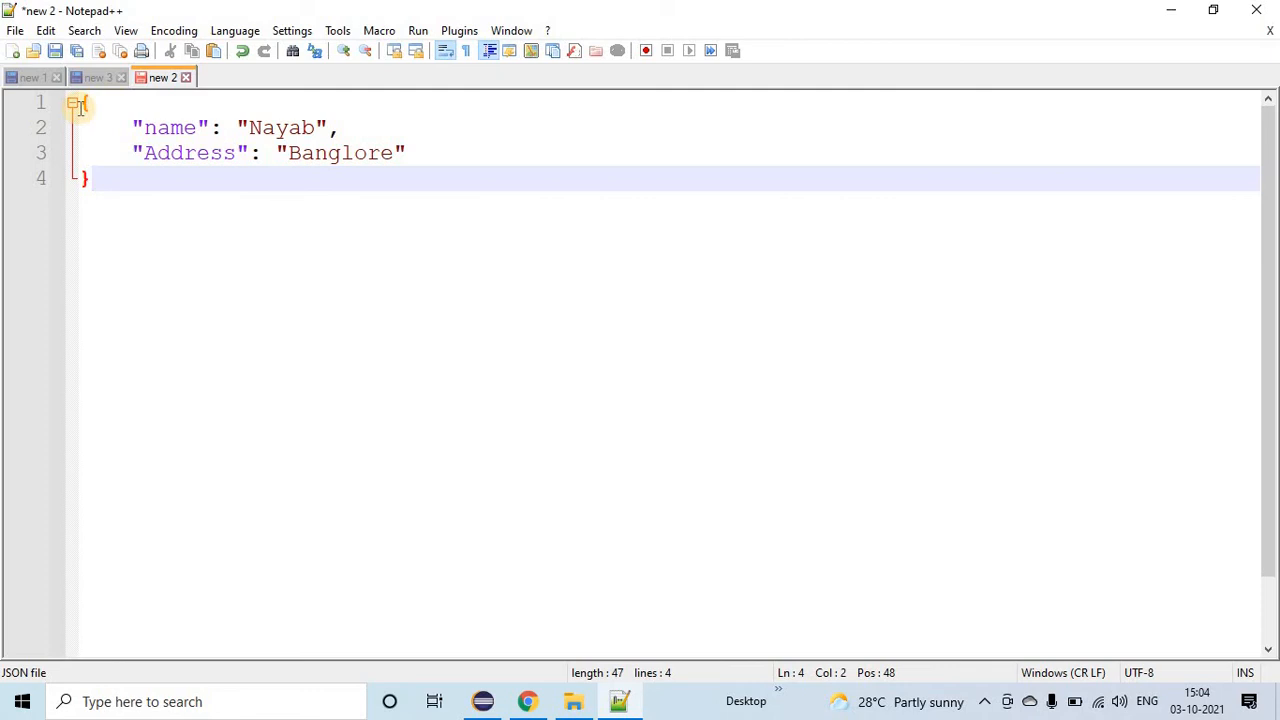
pyautogui.click(460, 30)
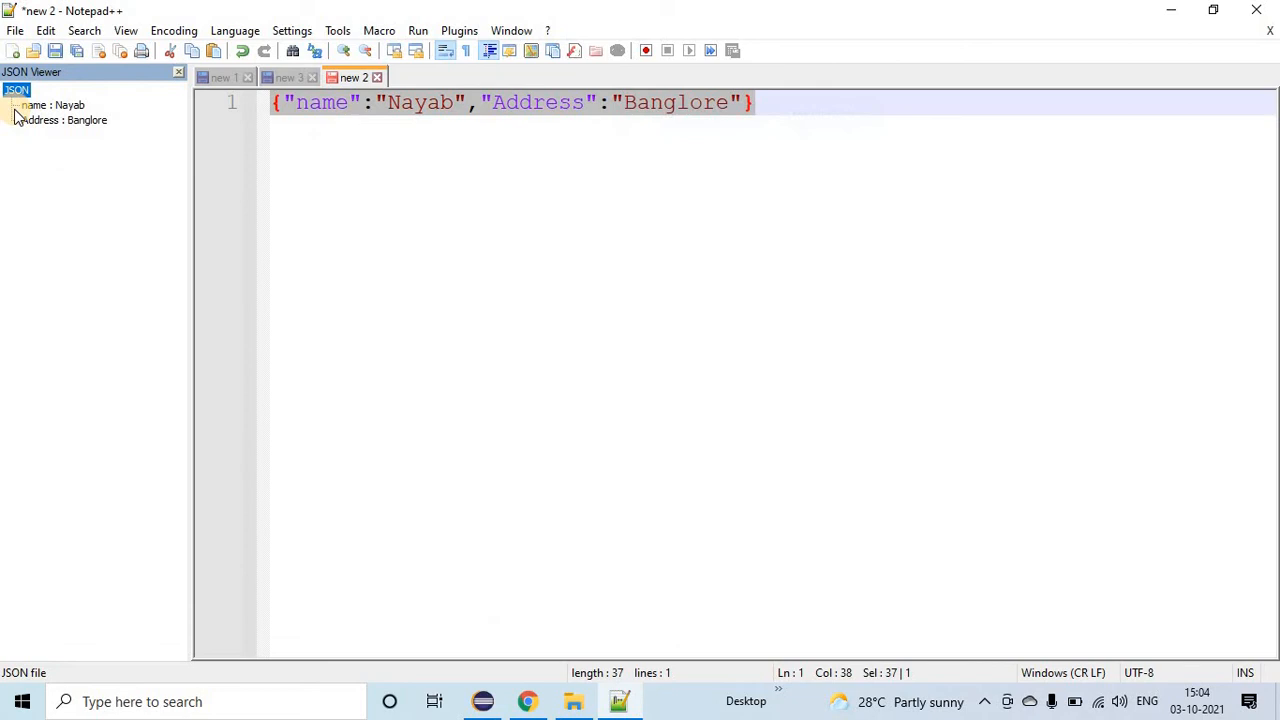
pyautogui.click(63, 120)
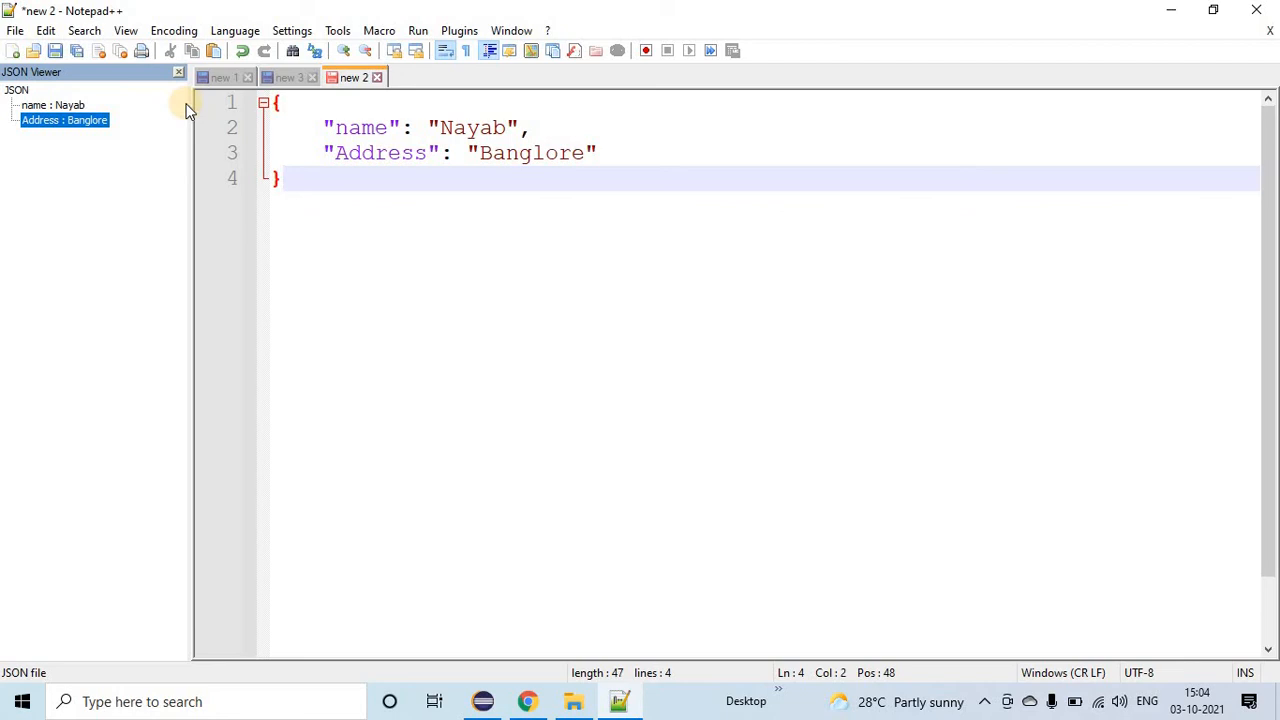
# - Close the JSON Viewer panel and deselect the JSON line in the new 1 tab
pyautogui.click(218, 77)
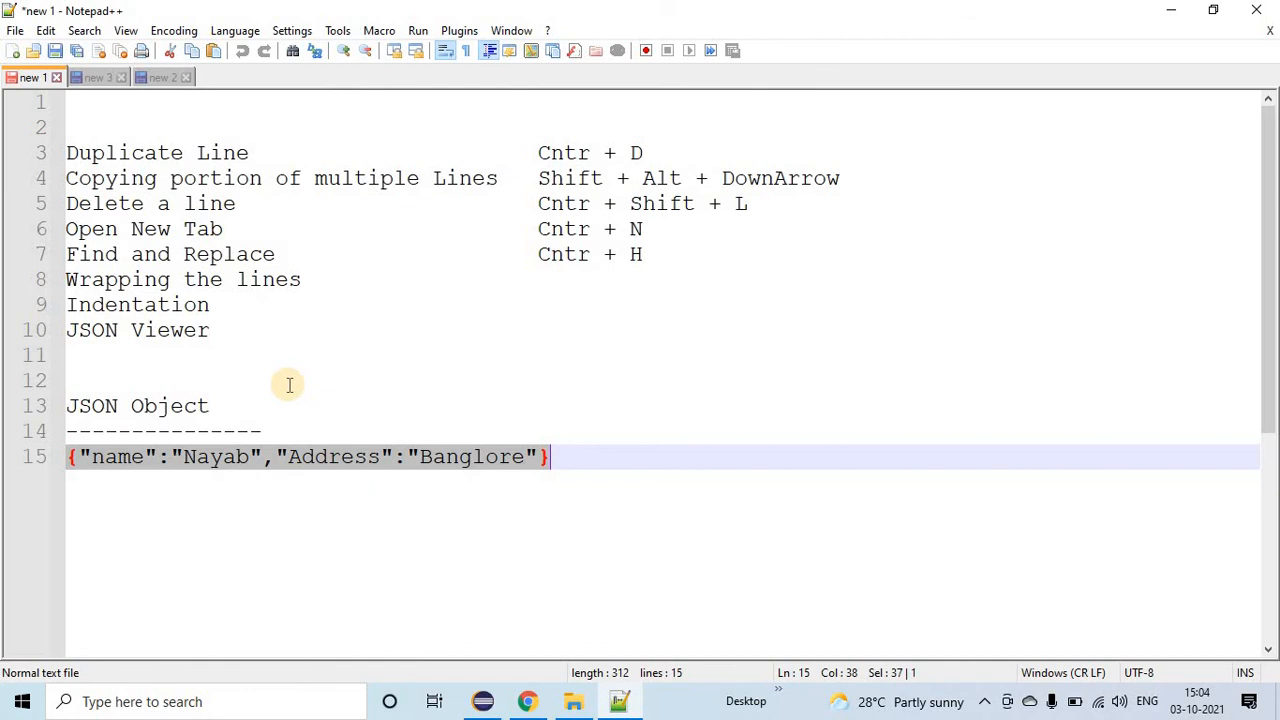
pyautogui.click(308, 354)
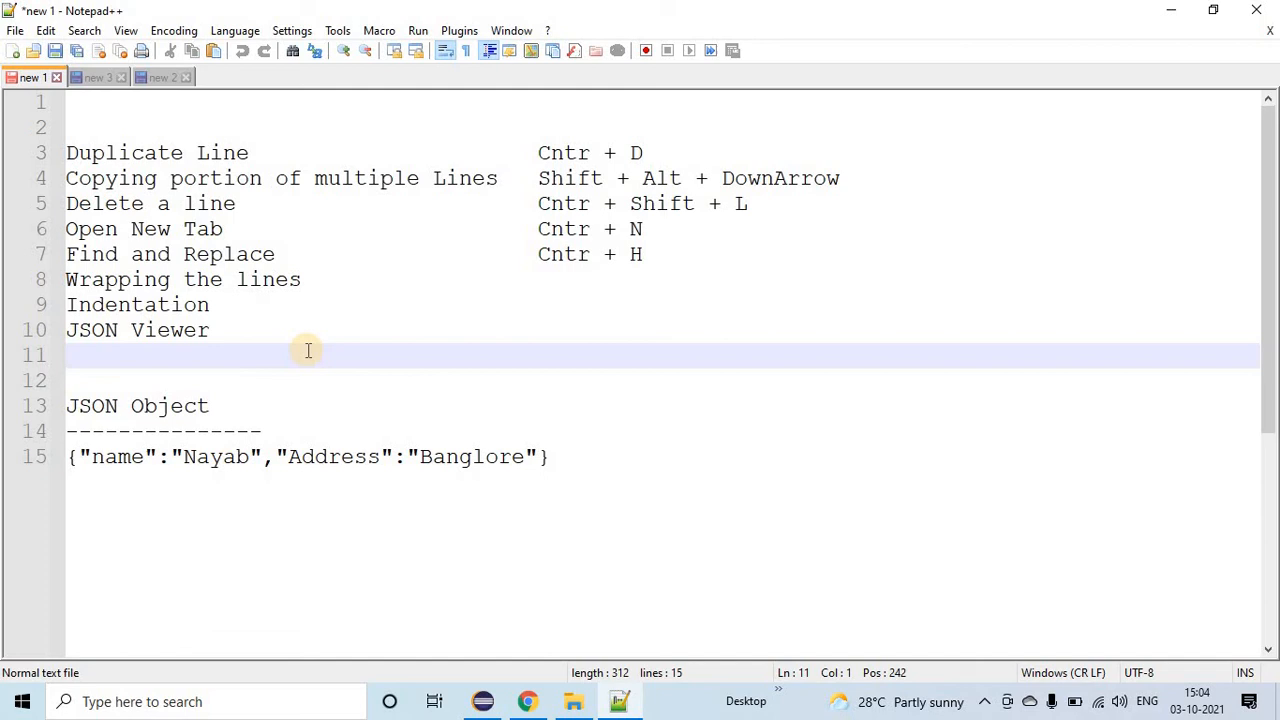